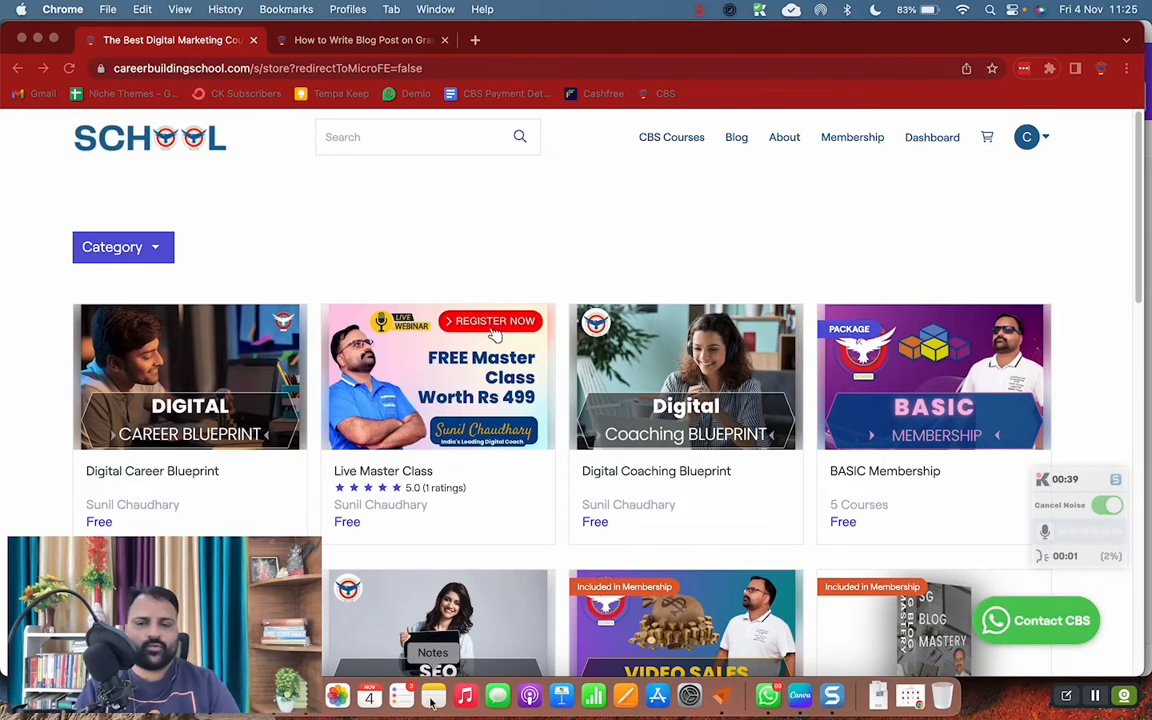
mouse_move(715, 410)
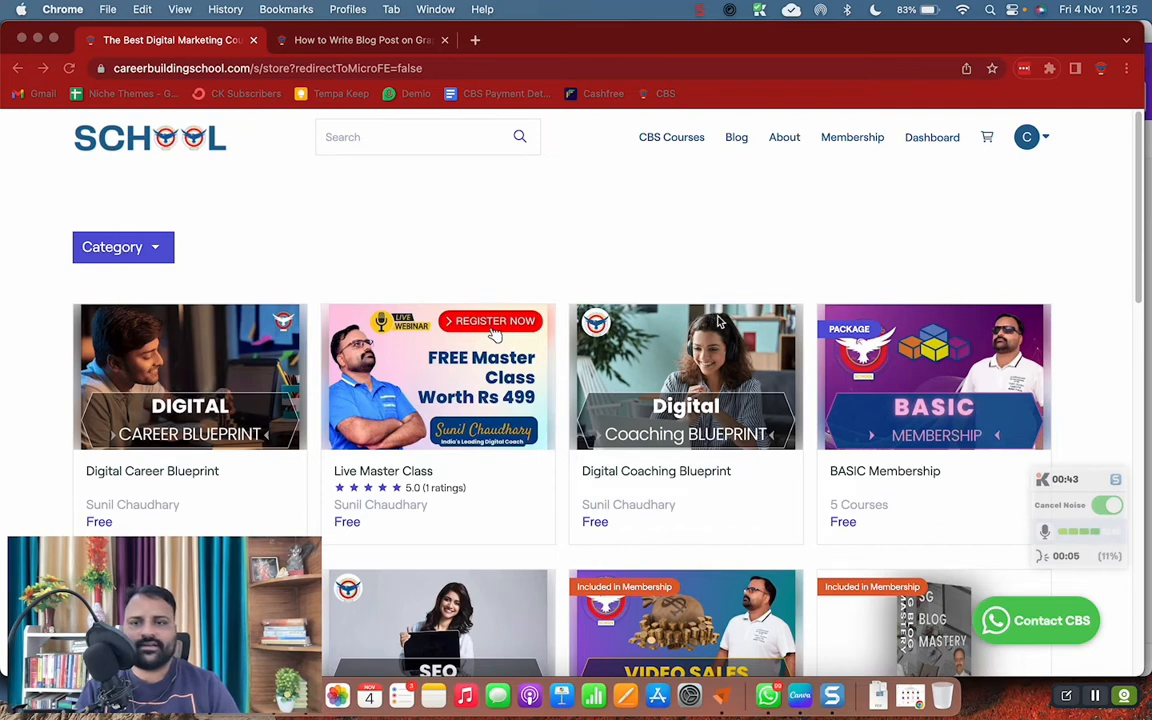
mouse_move(548, 267)
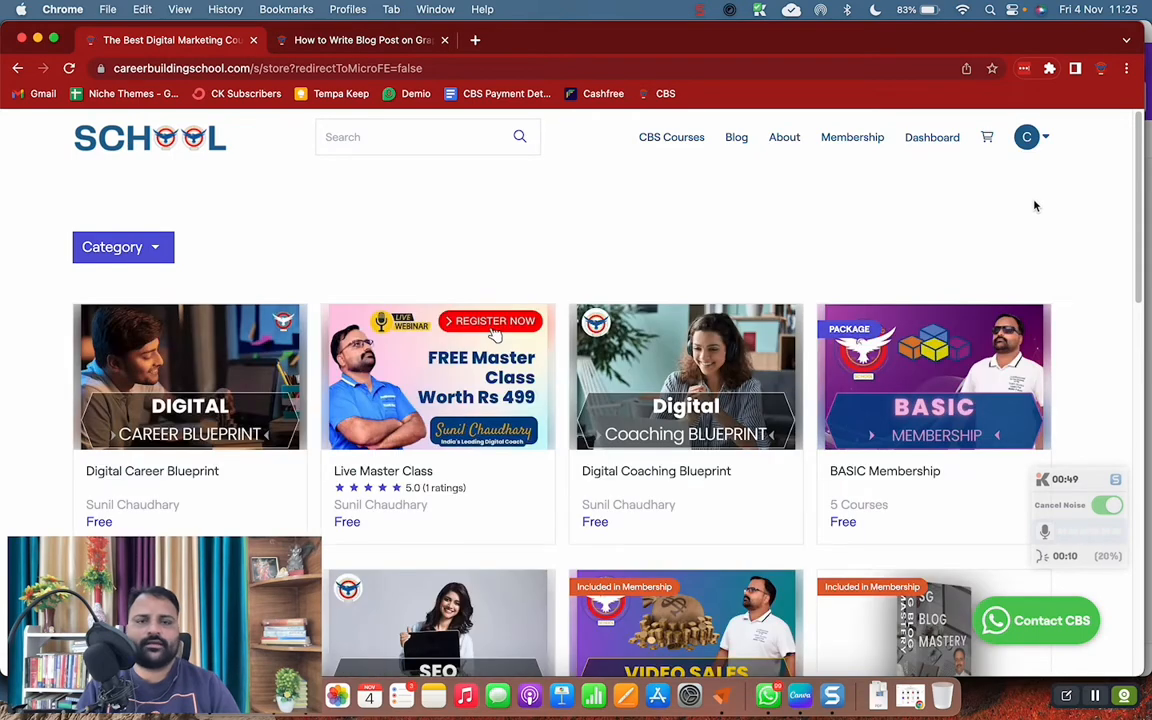
mouse_move(928, 139)
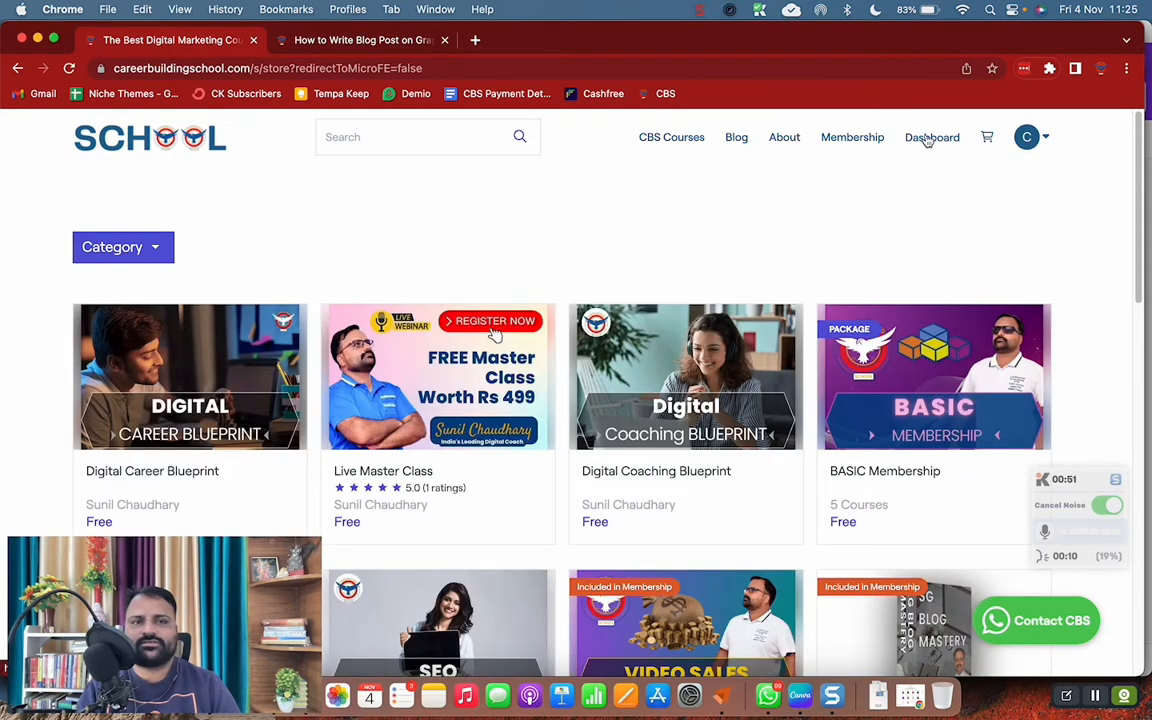
Go from the admin dashboard to the Marketing Blogs list and browse the eight posts.
left_click(931, 137)
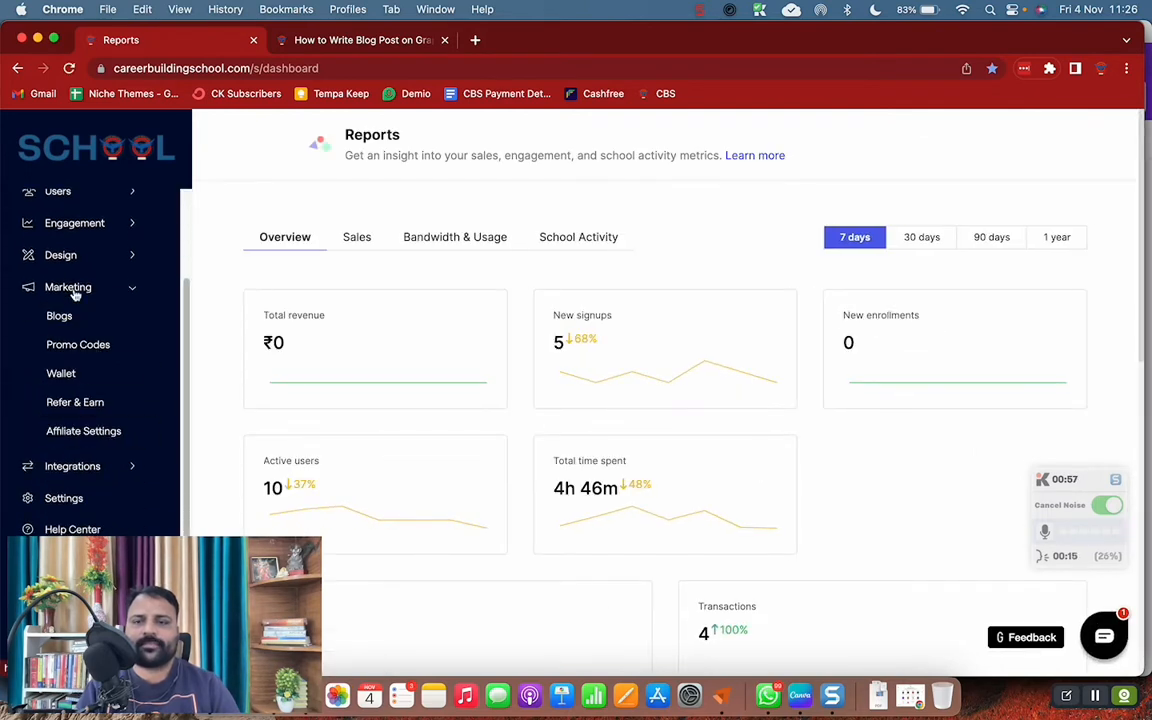
left_click(59, 315)
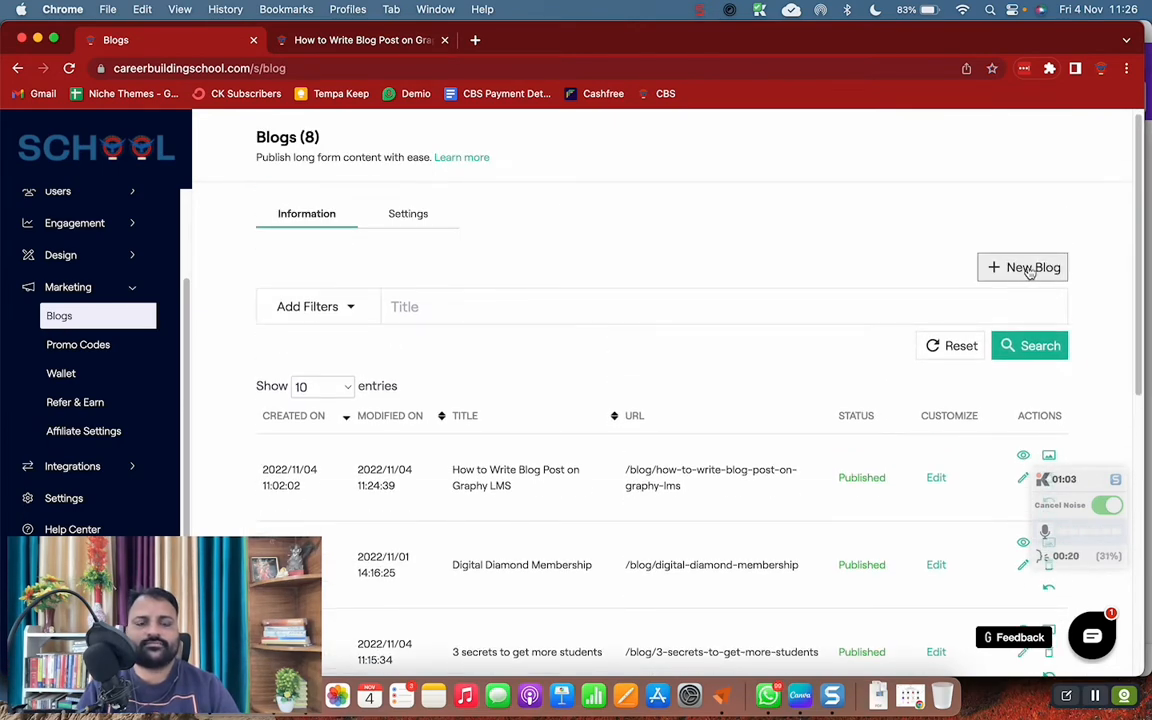
scroll("down", 3)
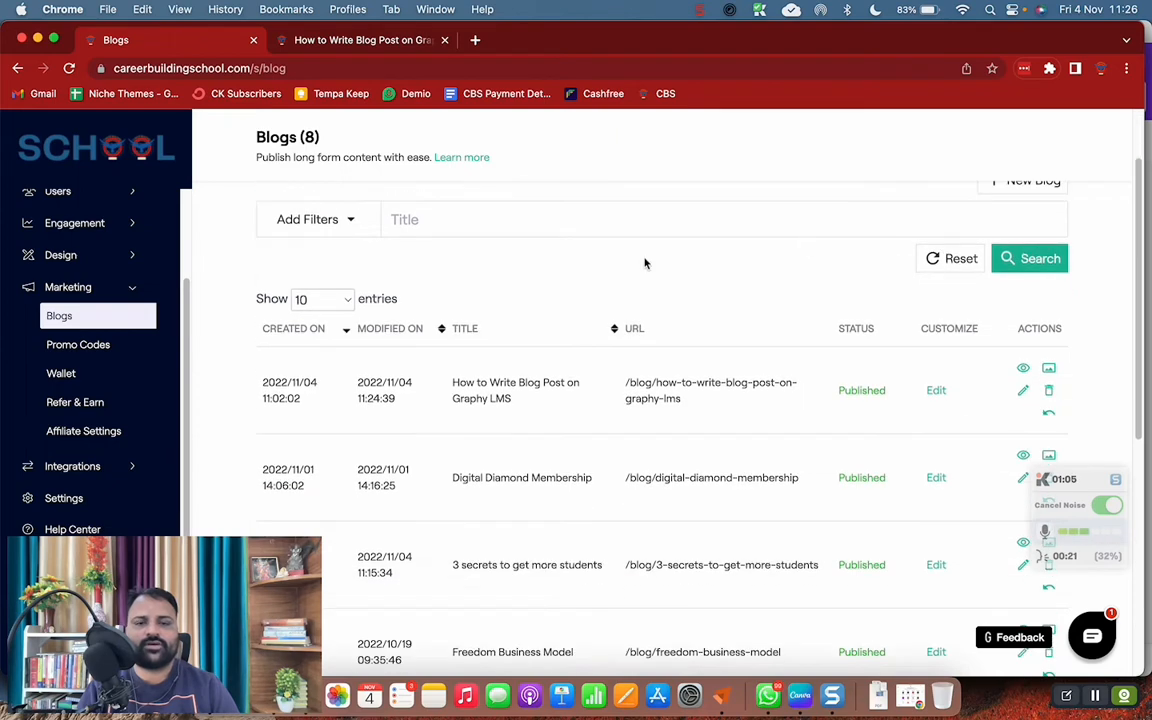
mouse_move(787, 400)
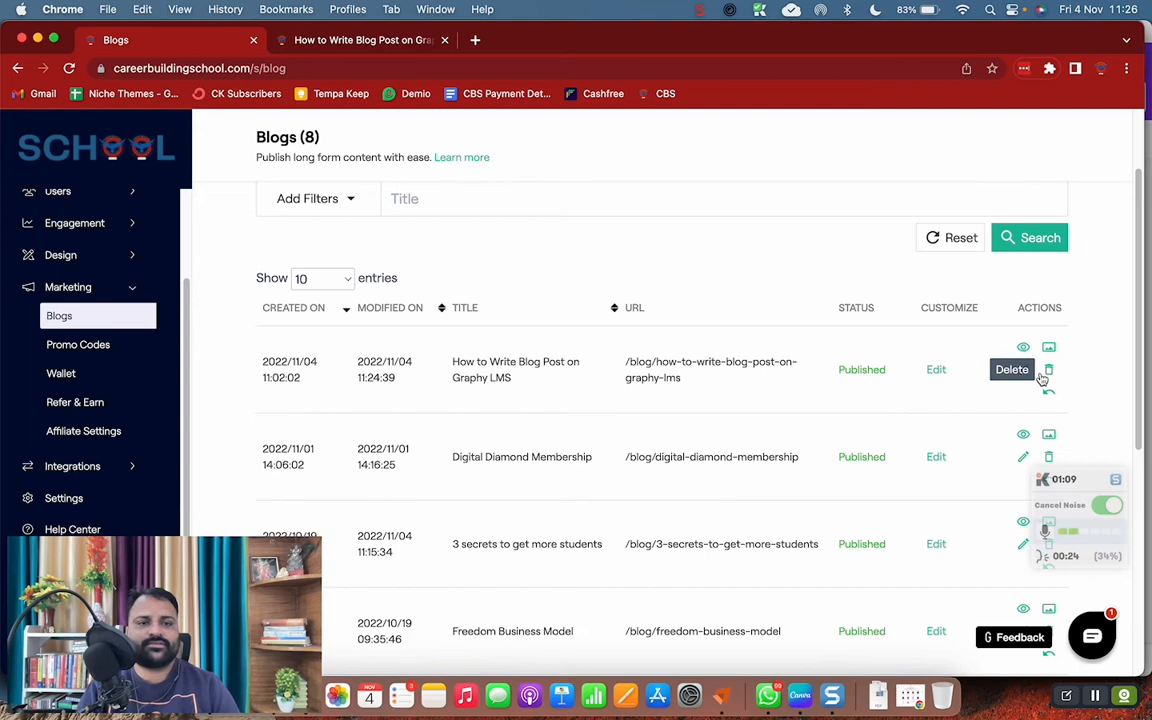
mouse_move(1023, 370)
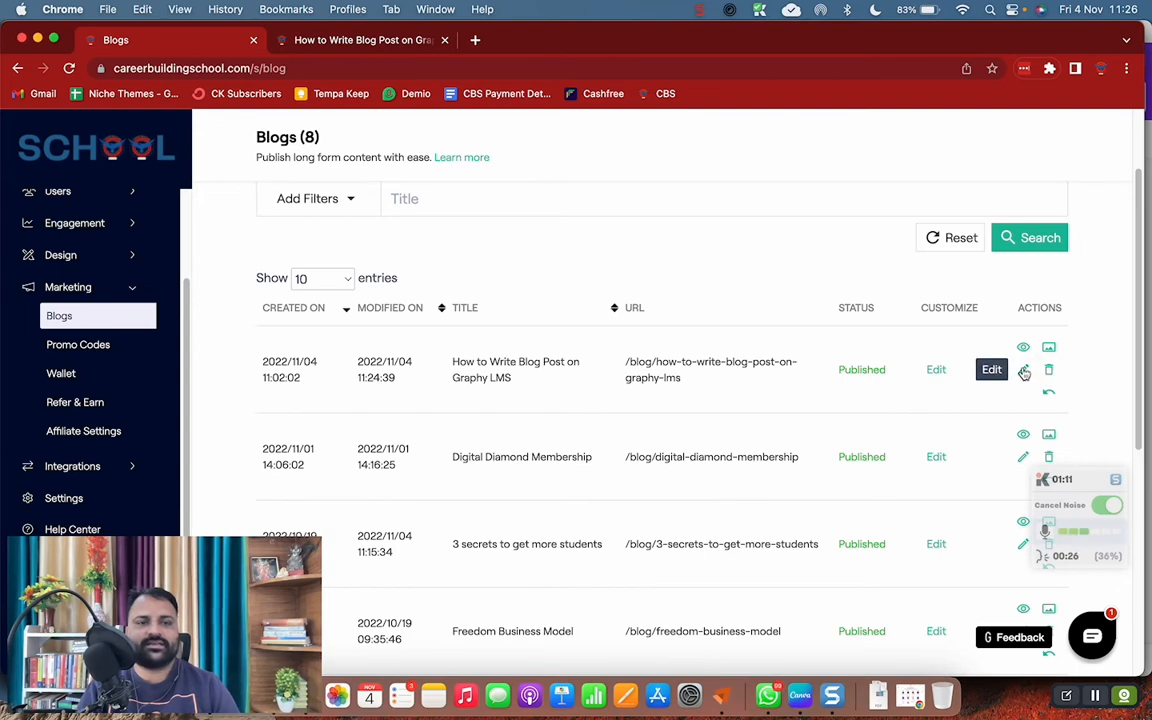
left_click(991, 370)
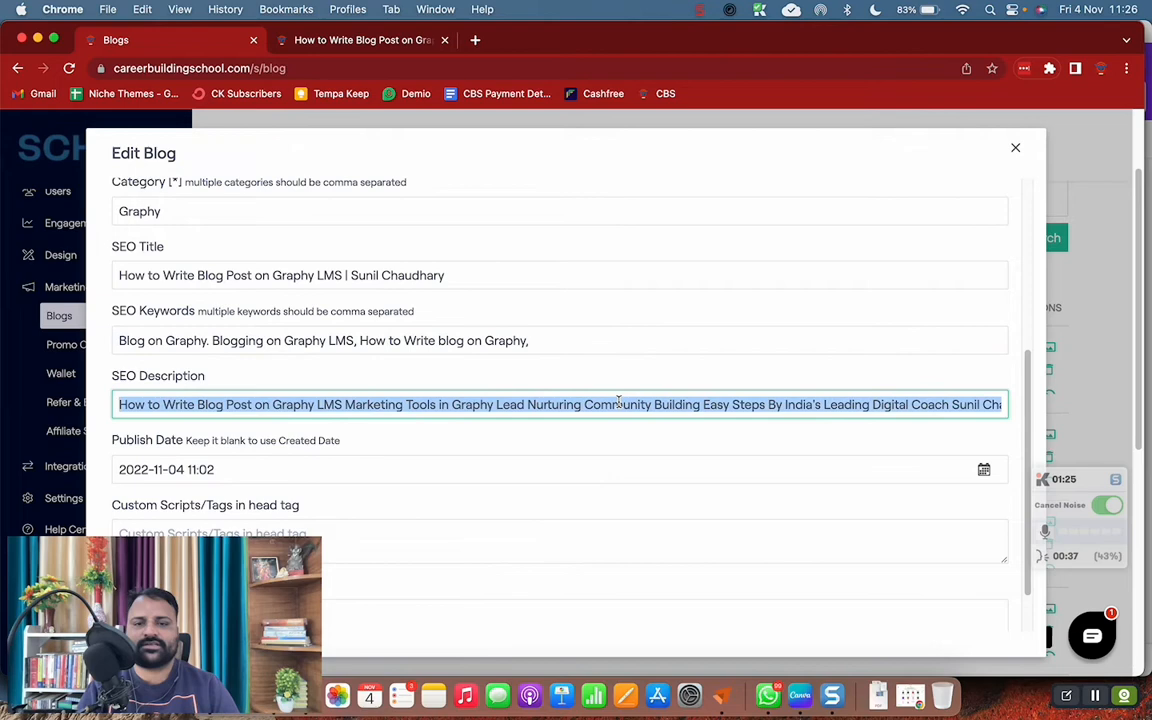
scroll("down", 3)
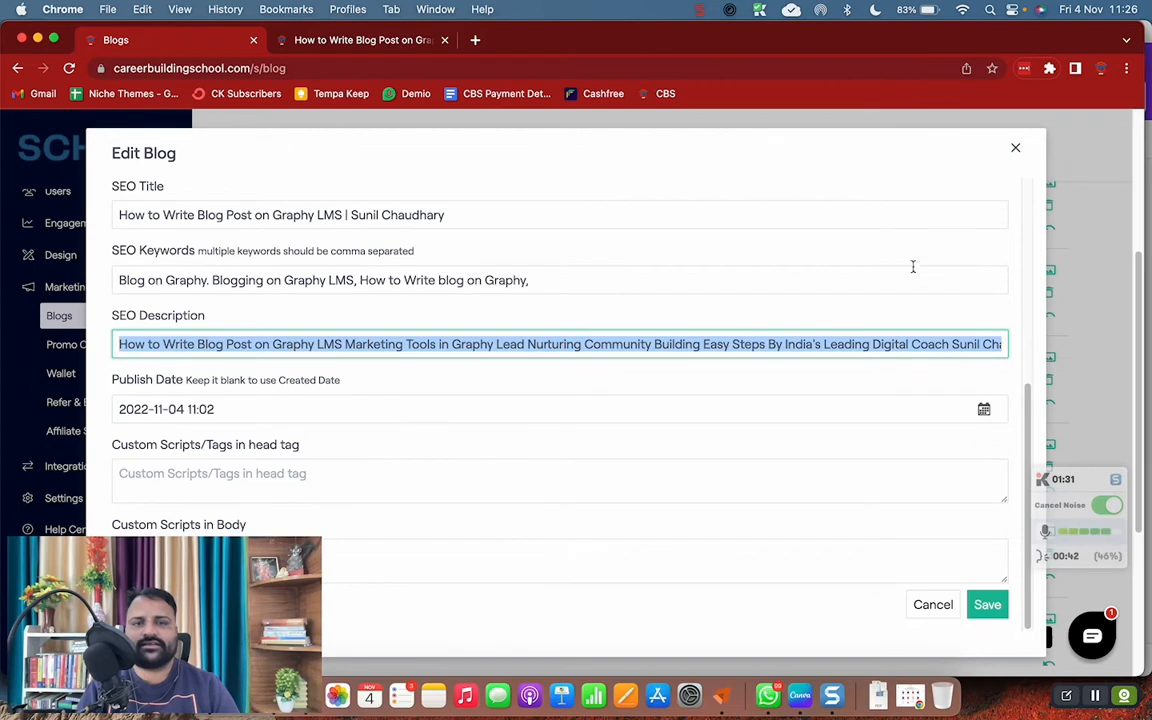
mouse_move(1015, 148)
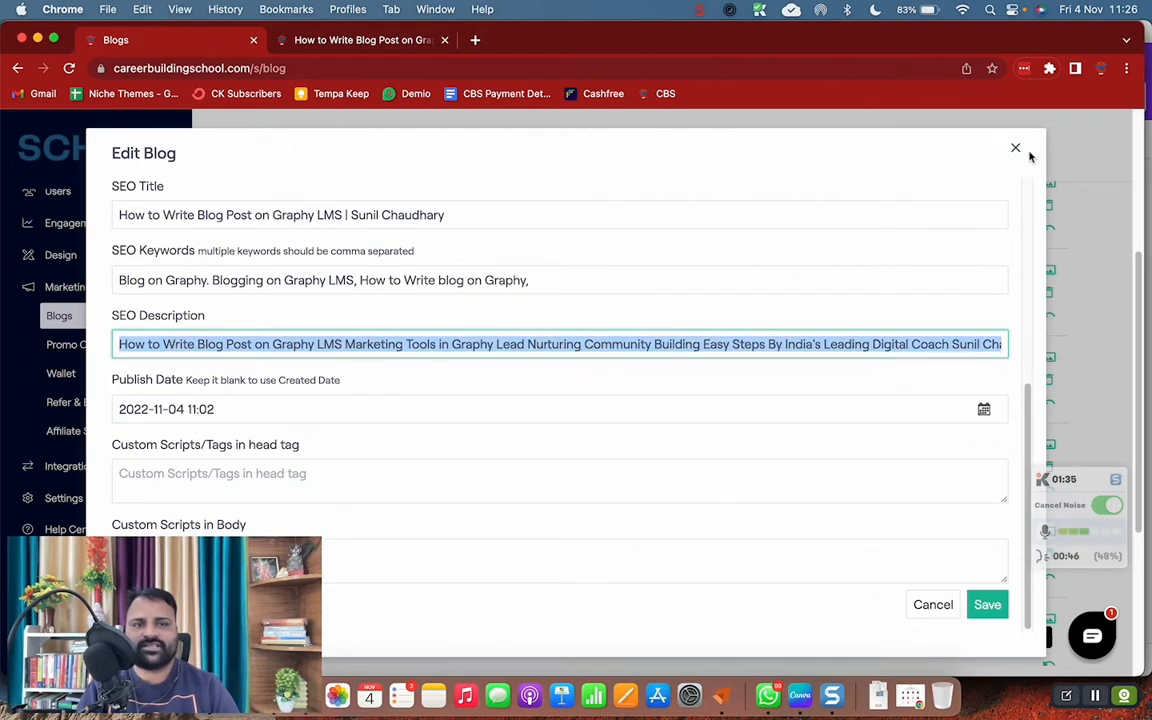
left_click(1015, 148)
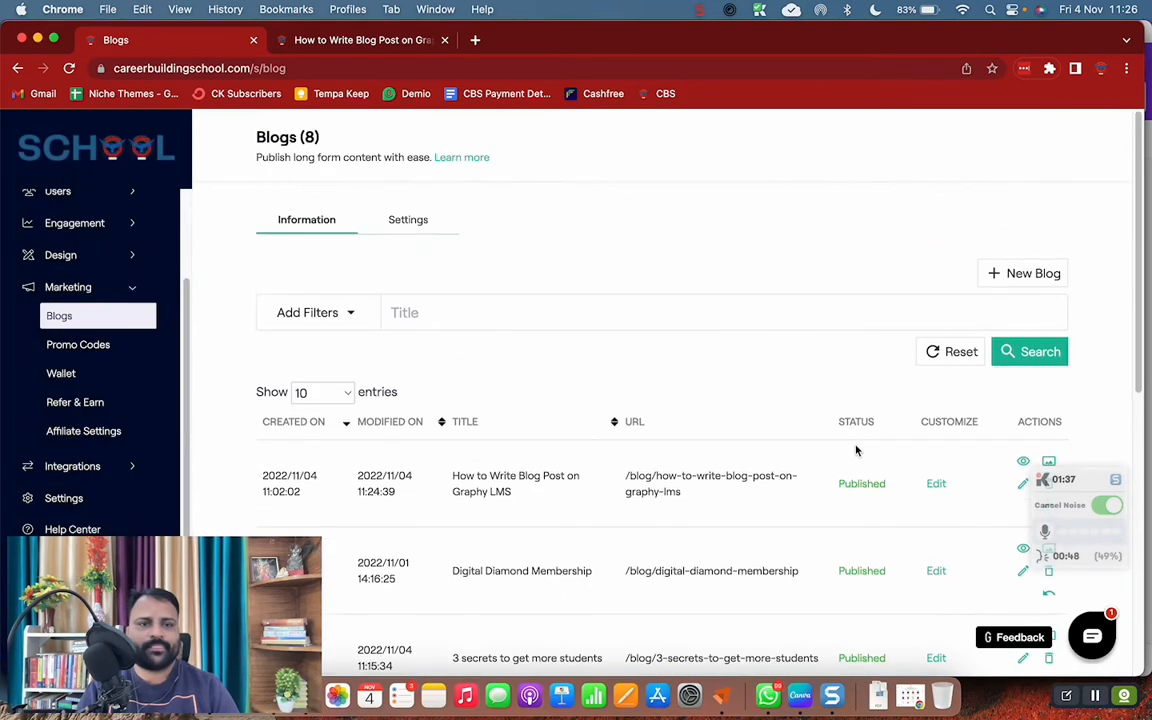
scroll("down", 3)
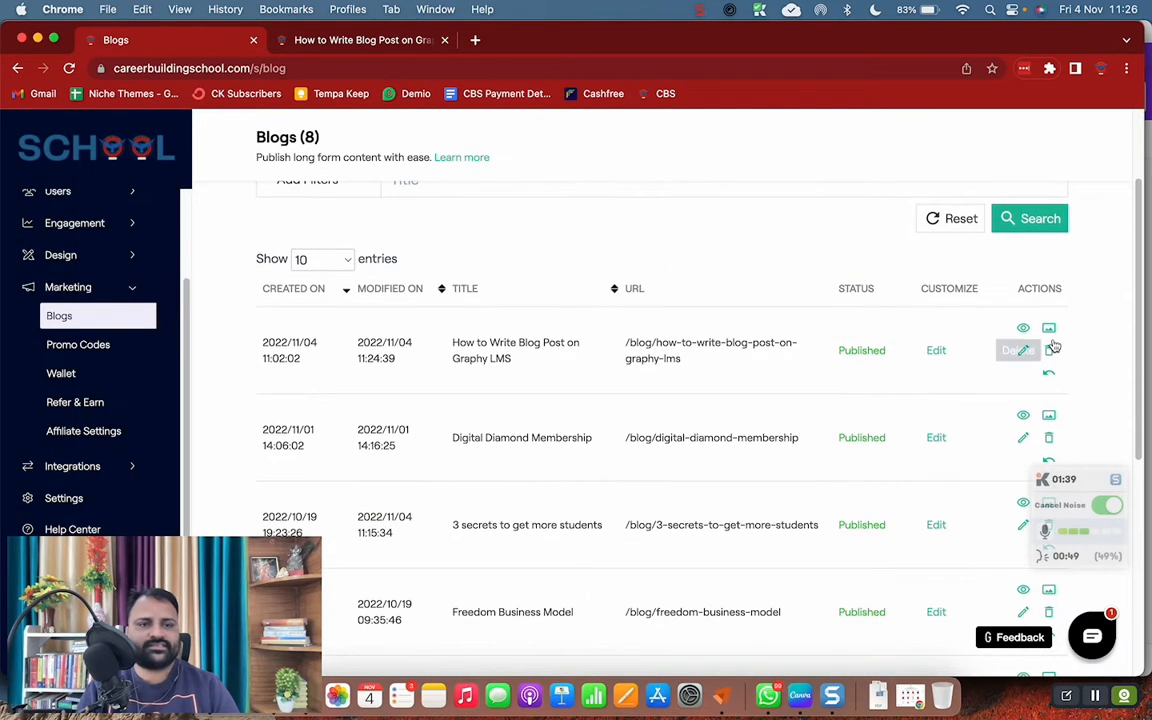
left_click(1048, 328)
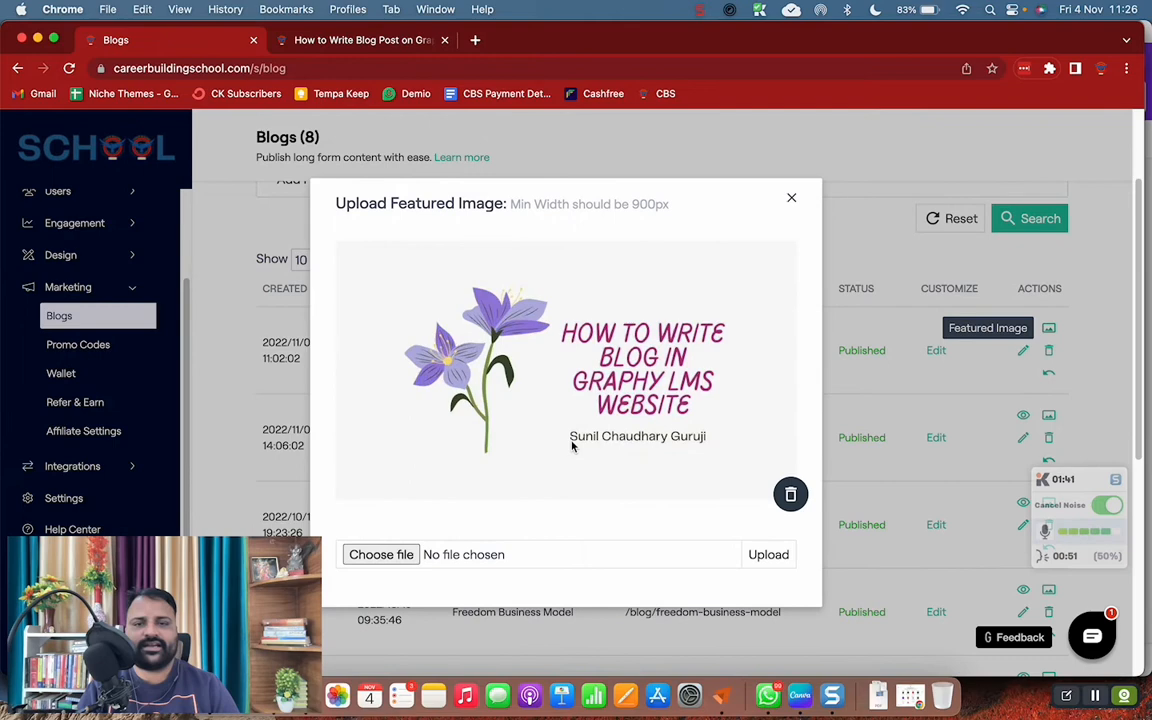
mouse_move(522, 438)
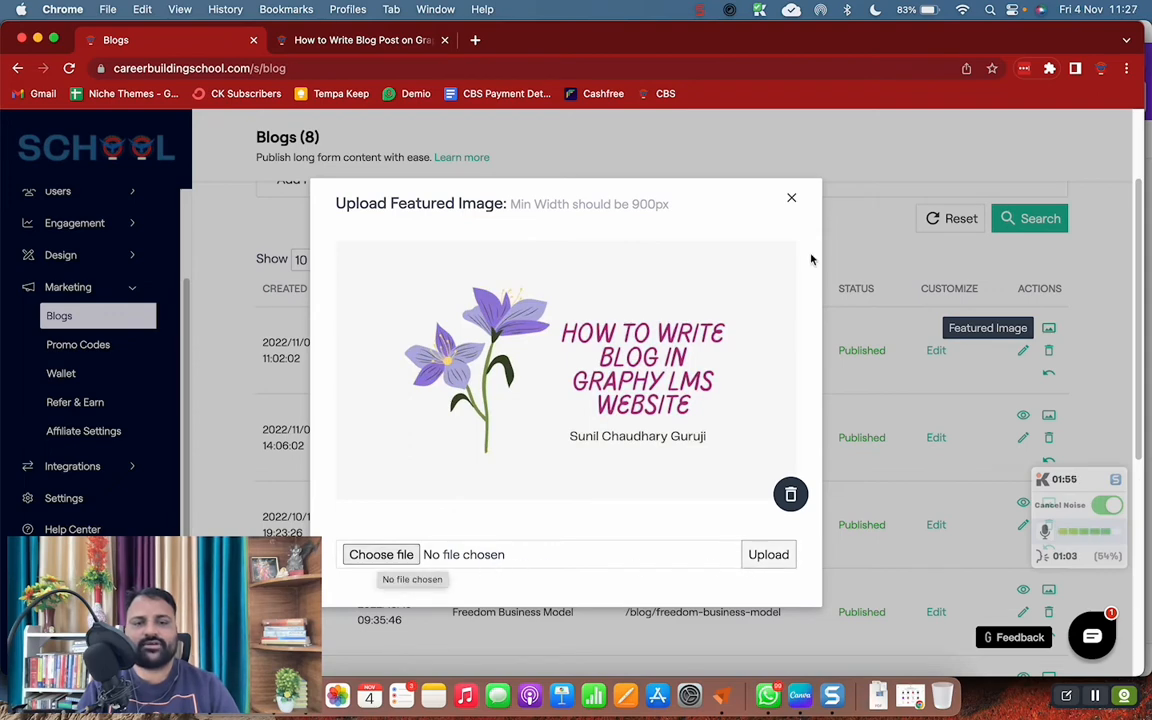
left_click(791, 197)
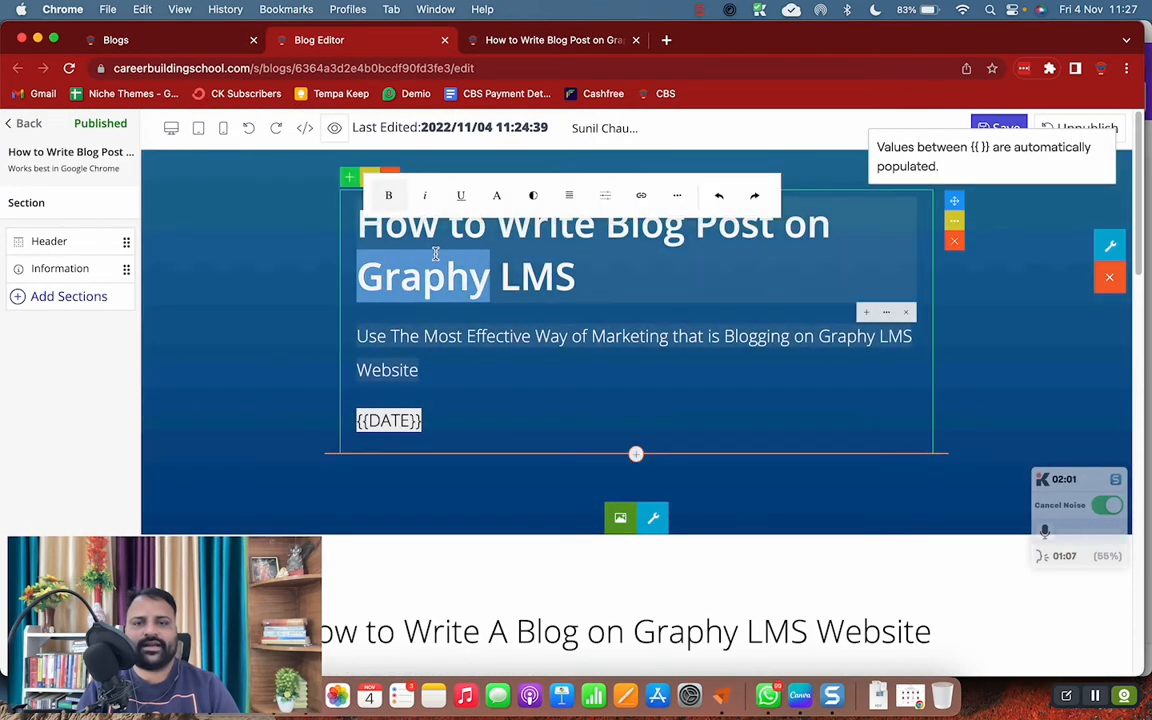
Review the post body in the Blog Editor, save it, and return to the Blogs list.
scroll("down", 3)
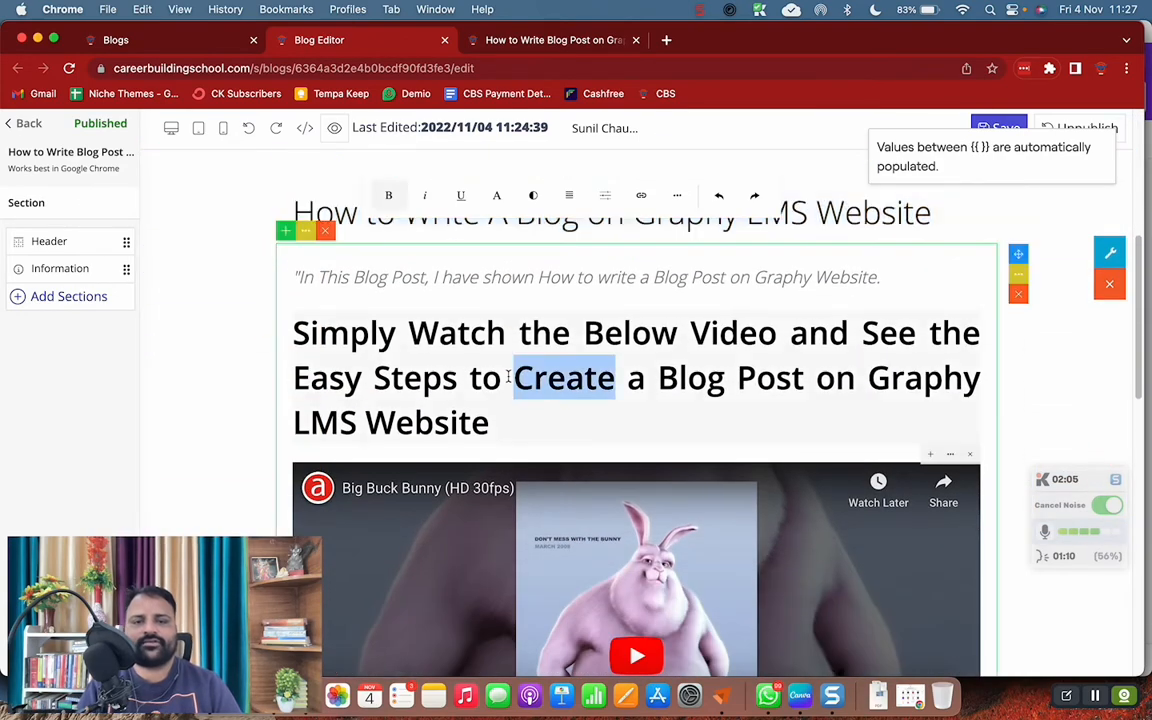
scroll("down", 3)
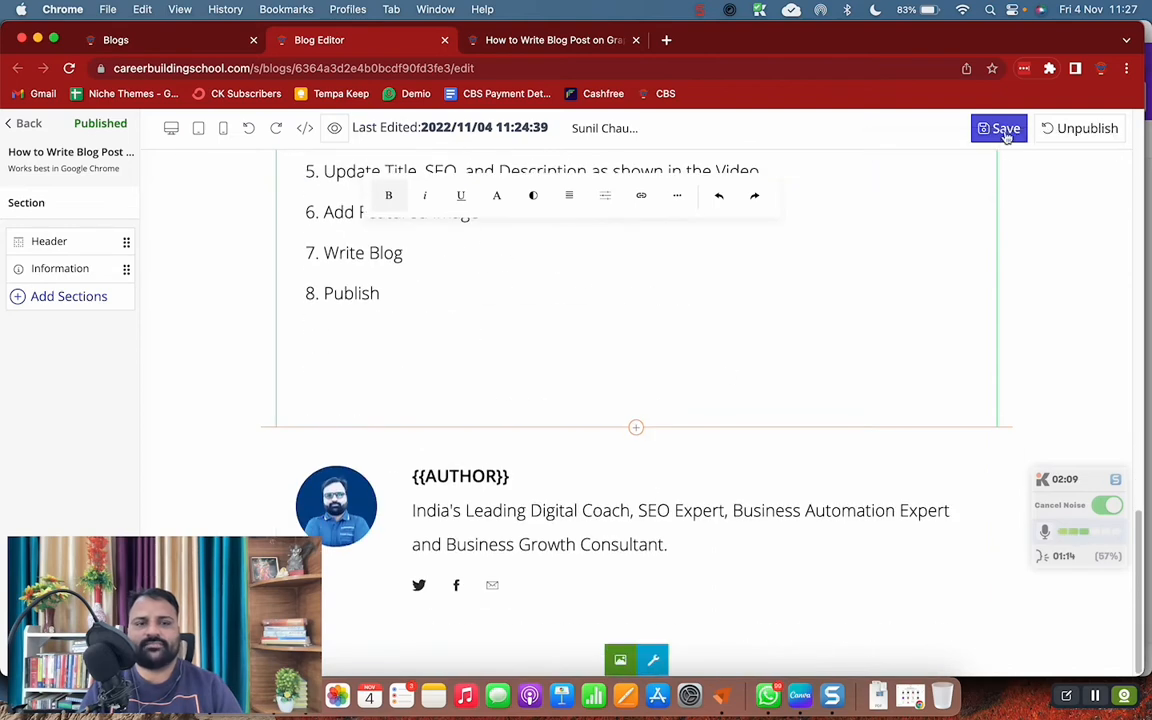
left_click(999, 128)
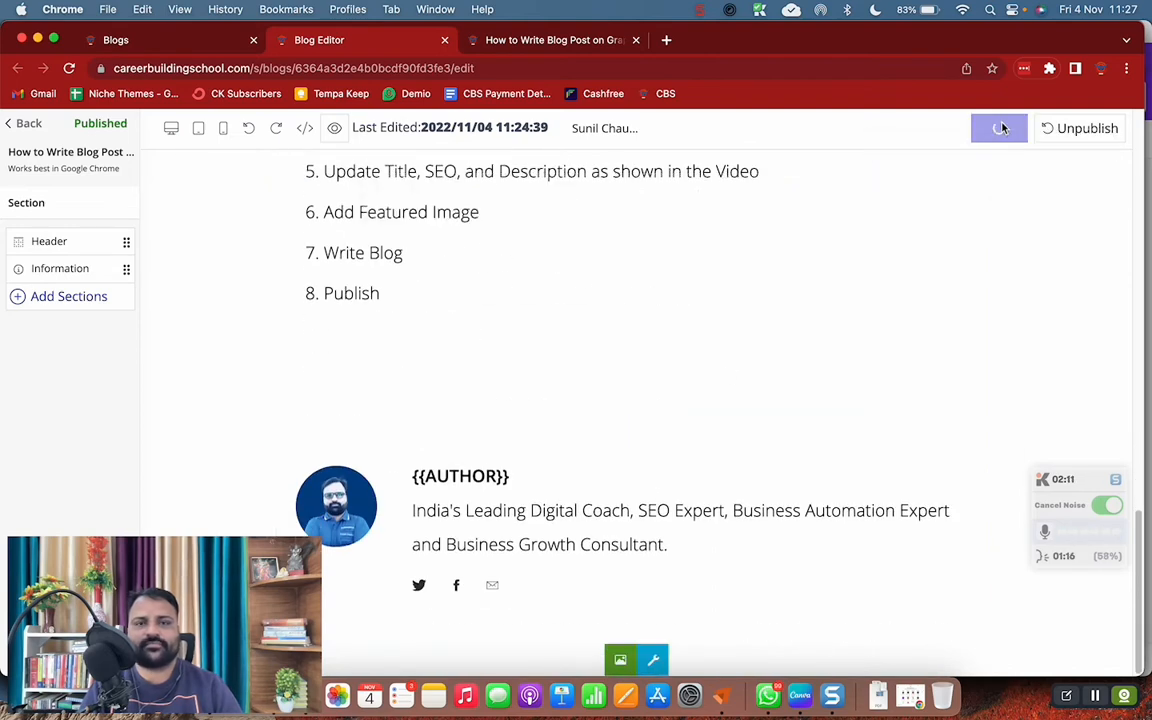
left_click(27, 123)
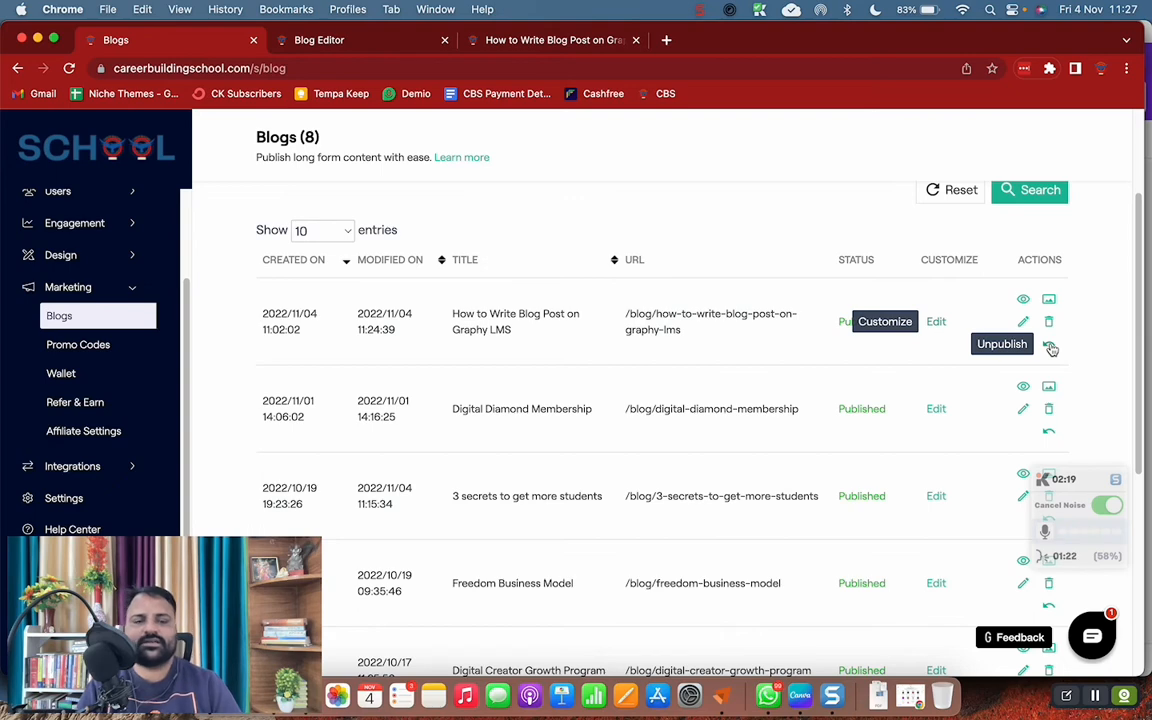
Open the live 'How to Write Blog Post on Graphy LMS' page in its browser tab.
left_click(553, 40)
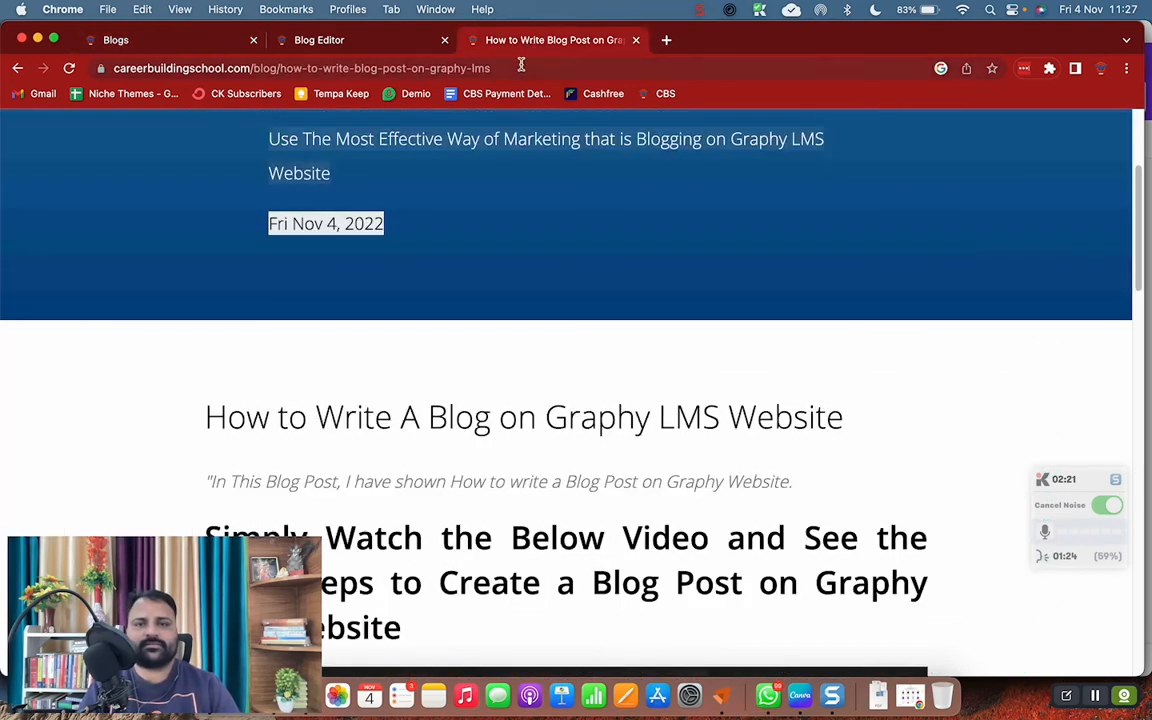
scroll("down", 3)
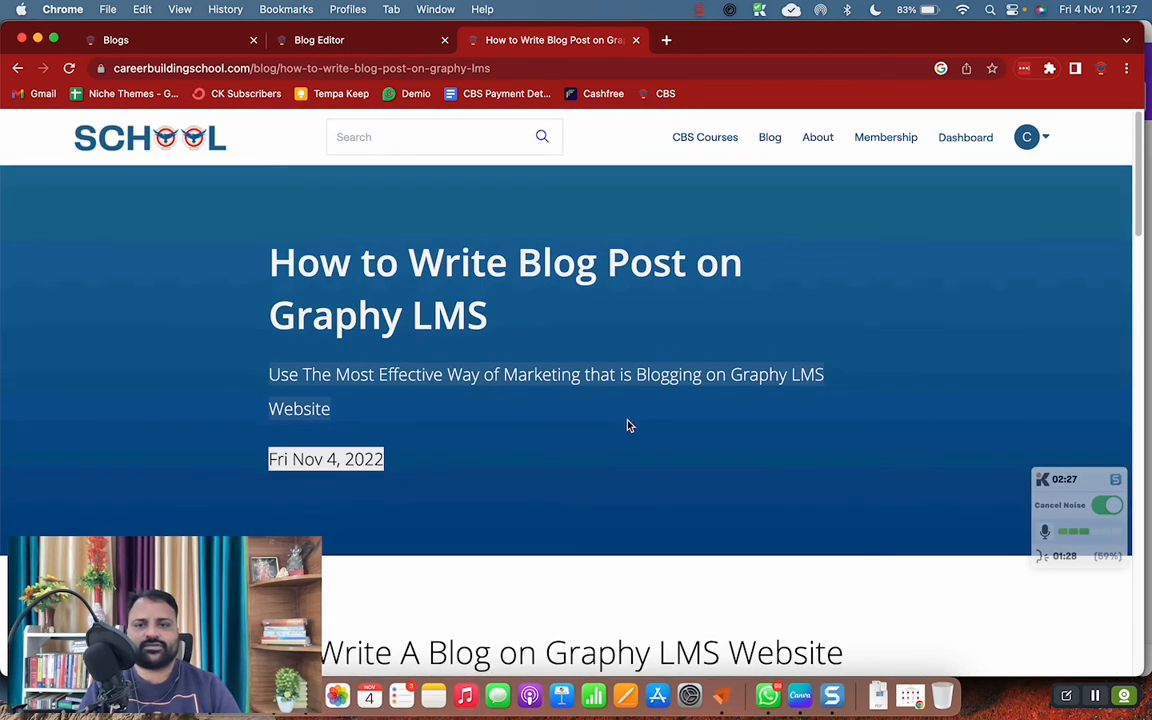
mouse_move(606, 402)
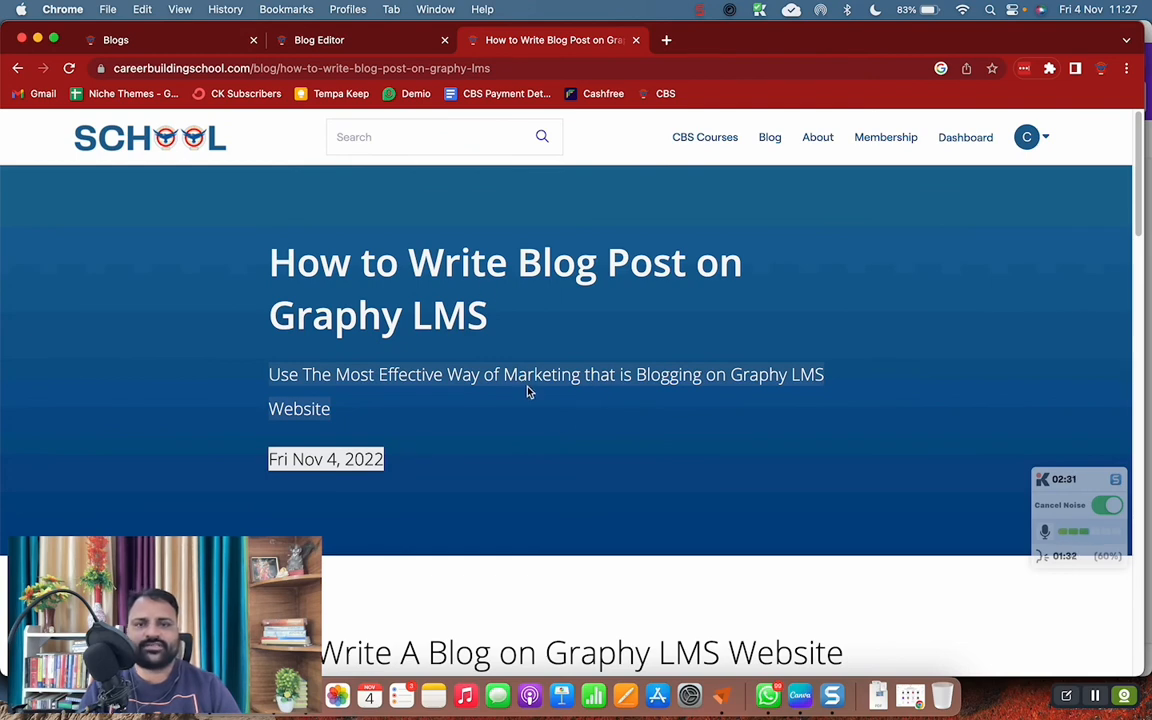
mouse_move(210, 614)
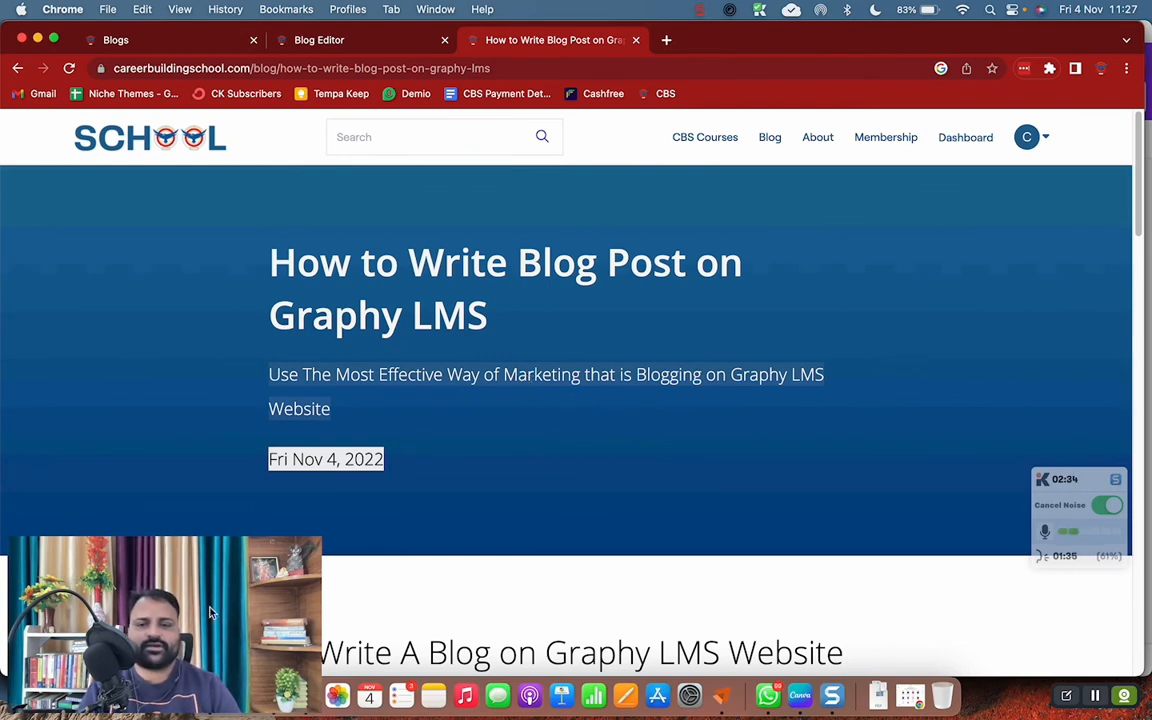